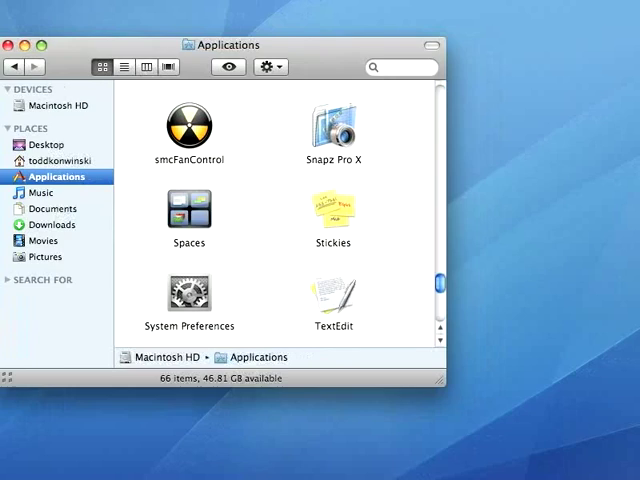
Step: Launch Stickies from the Applications folder so a blank yellow note appears
double_click(332, 210)
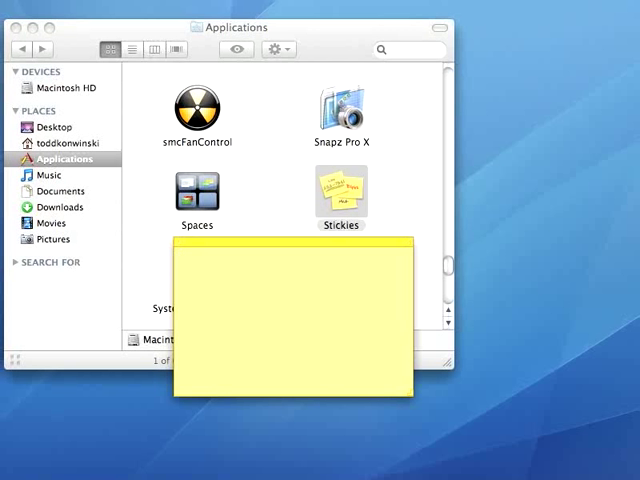
click(184, 260)
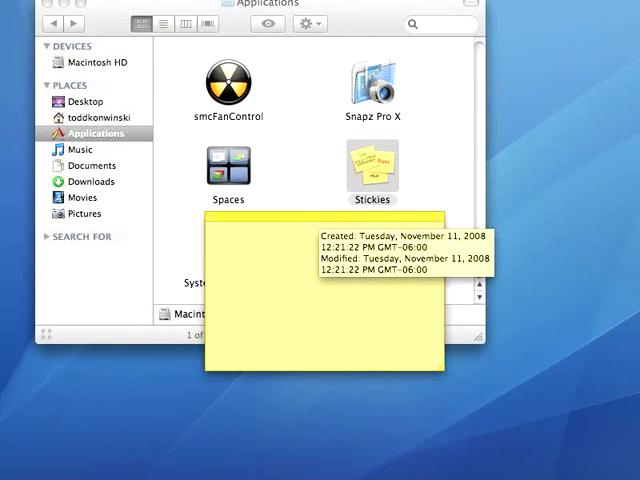
text(ads)
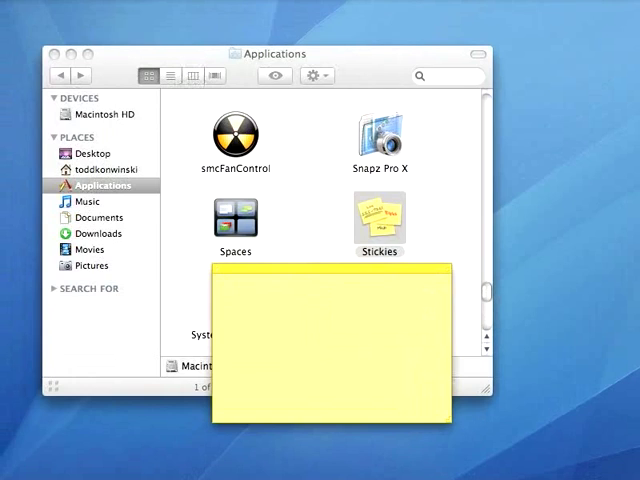
Step: Change the blank note's colour to Gray and bring up the Note menu's window options
click(264, 8)
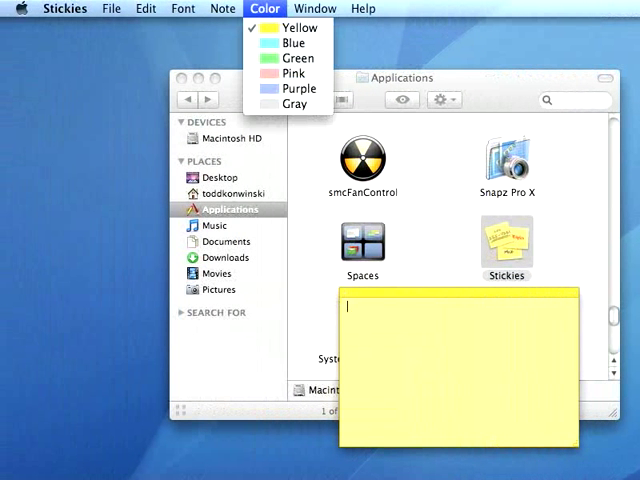
mouse_move(292, 104)
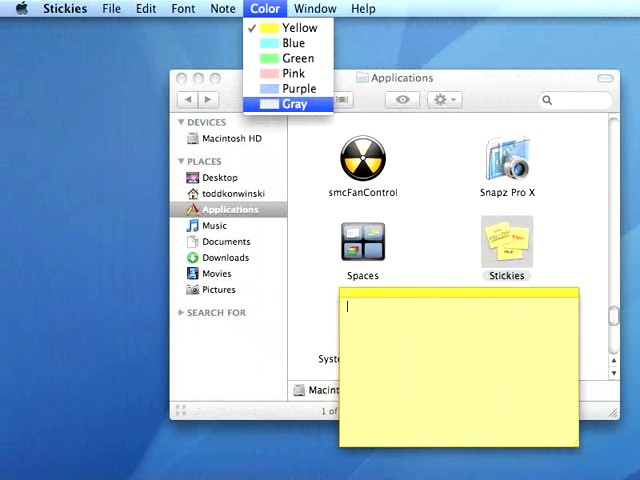
click(292, 104)
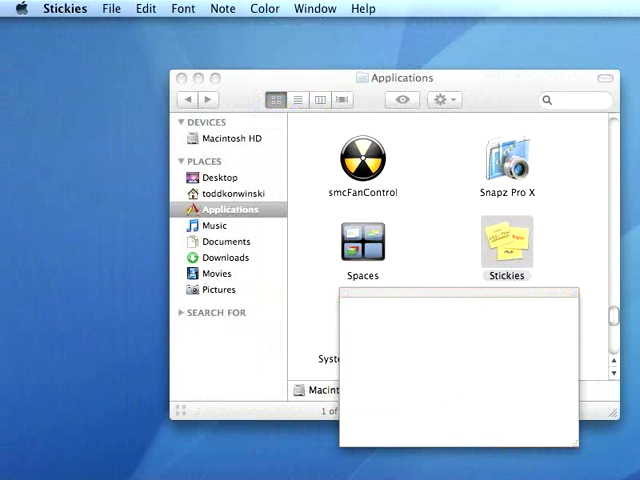
click(222, 8)
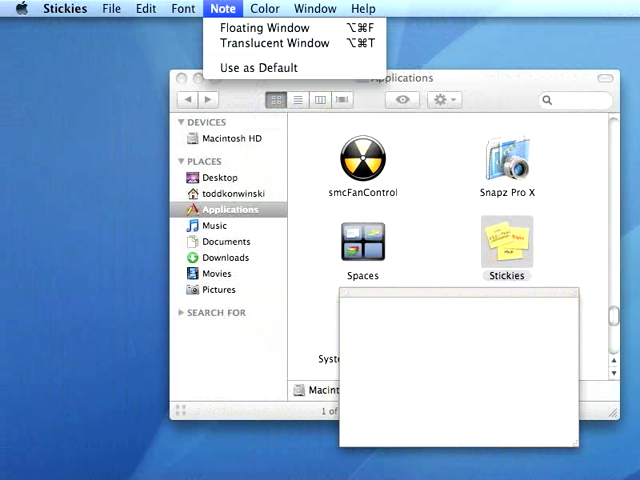